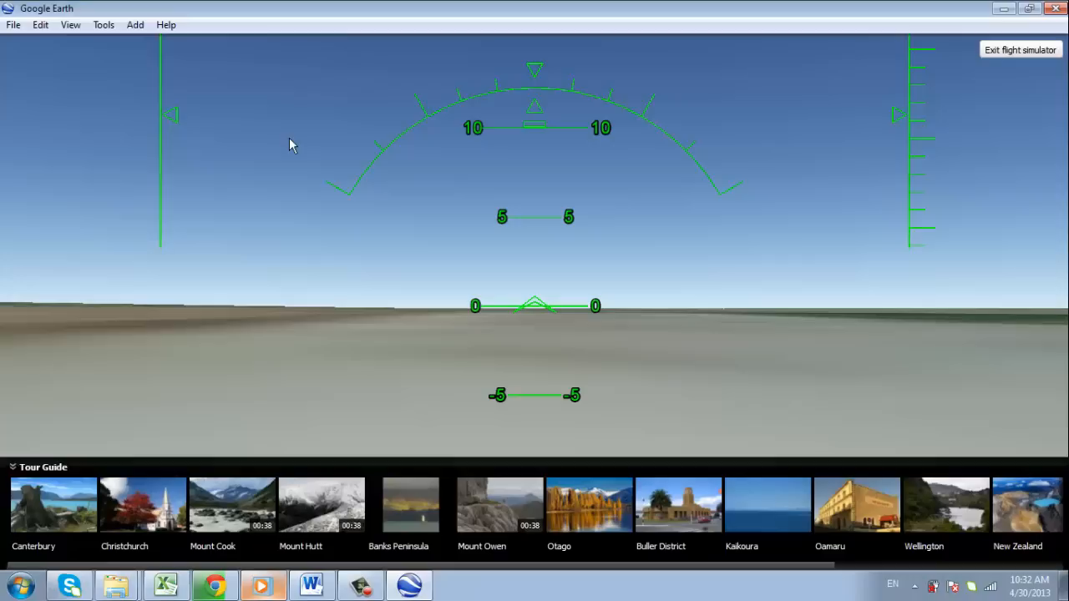
Exit the Google Earth flight simulator
click(213, 585)
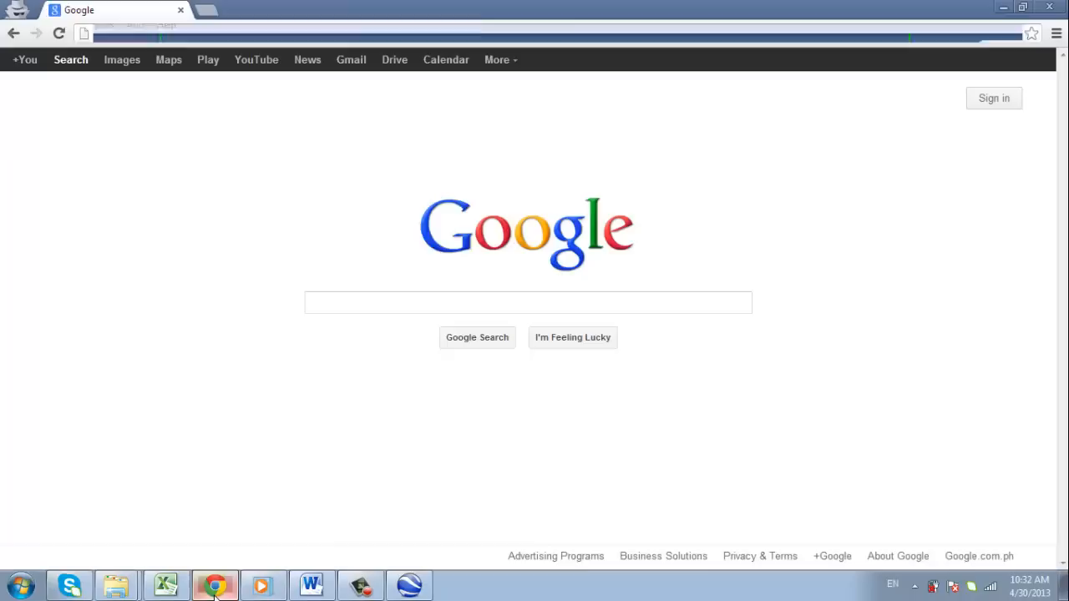
Enter developers.google and pick the Earth API demogallery suggestion
text(developers.google)
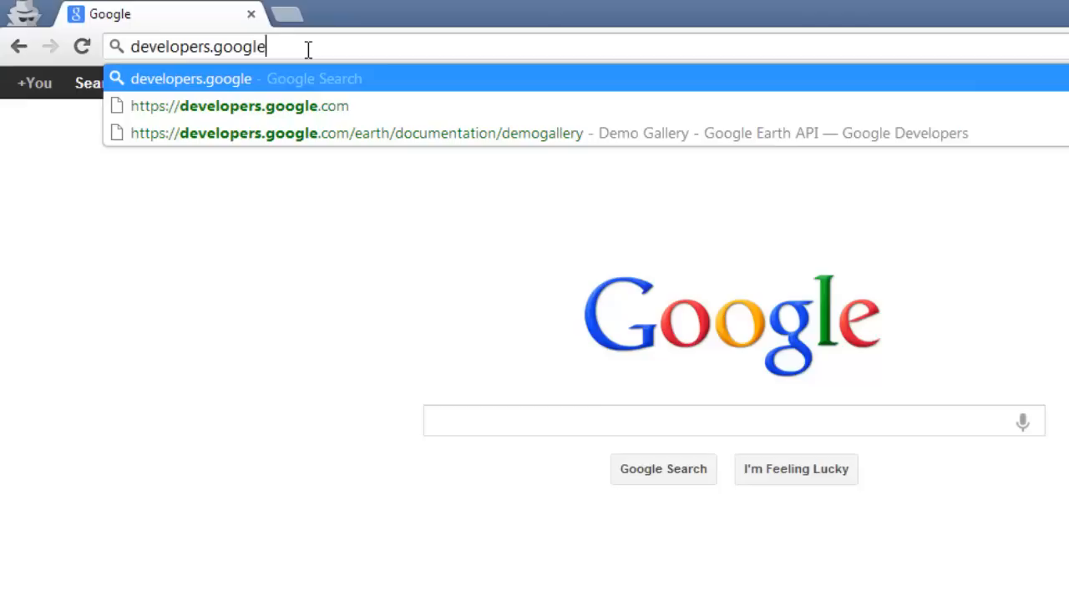
click(357, 133)
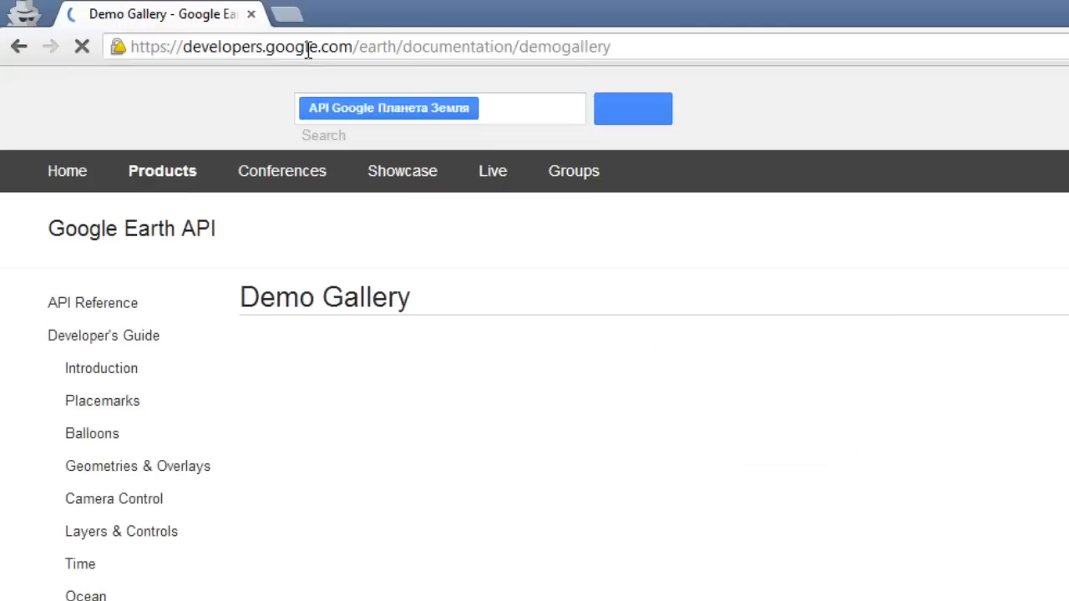
Scroll the demo gallery and send the Monster Milk Truck to San Francisco
scroll(down, 3)
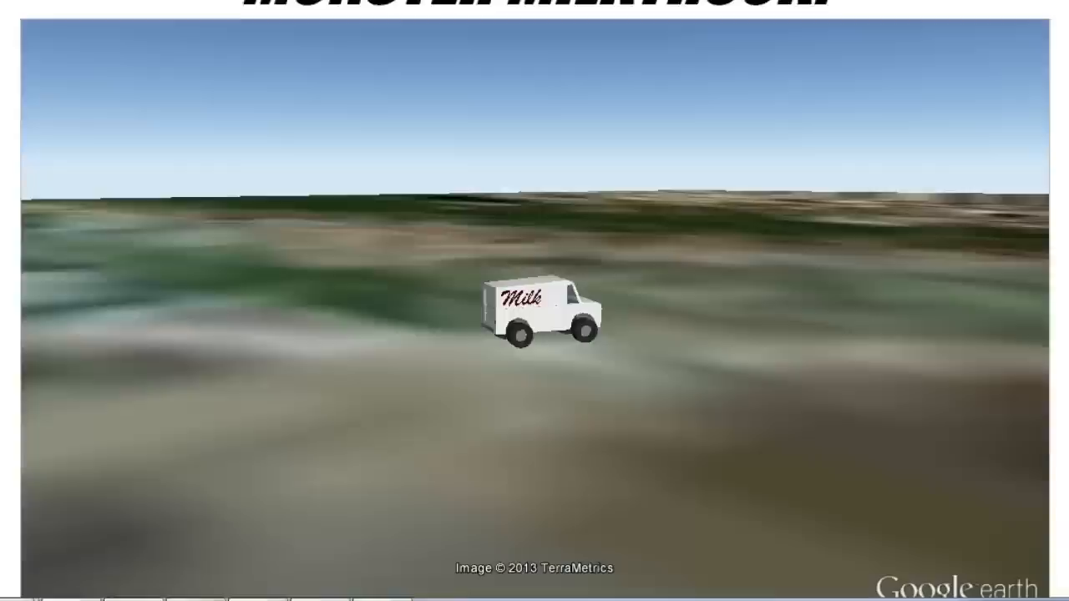
click(339, 567)
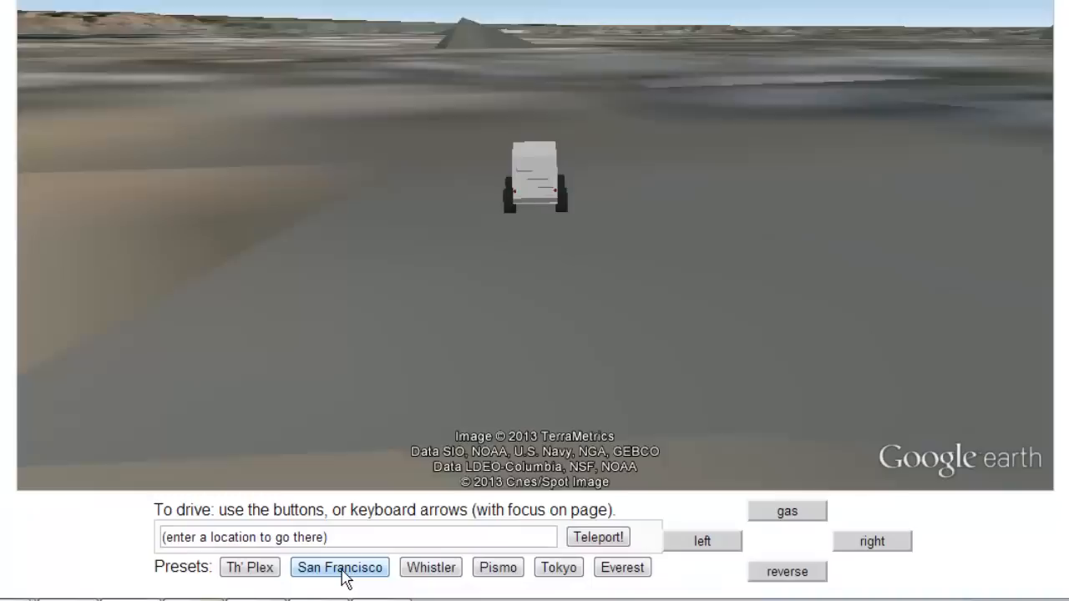